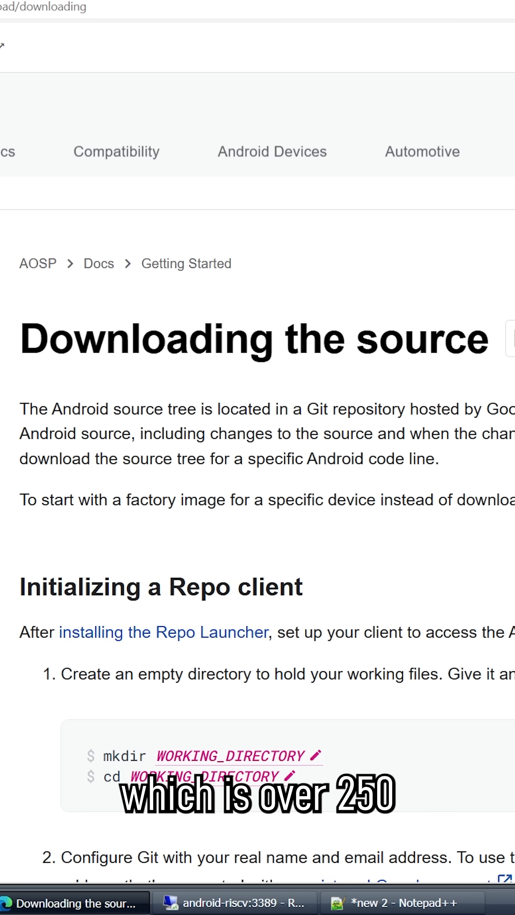
# Launch the cuttlefish Android virtual device so its launch notice and debug log paths print
pyautogui.scroll(-3)
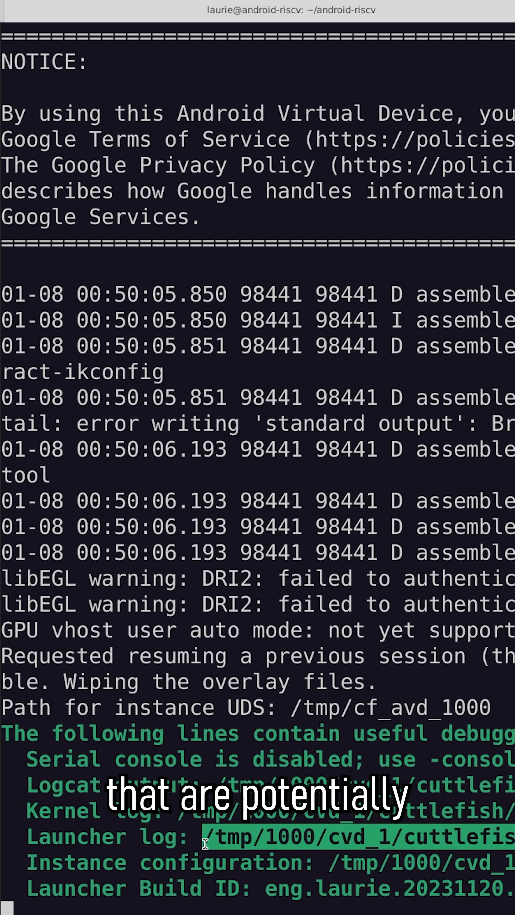
pyautogui.press('Return')
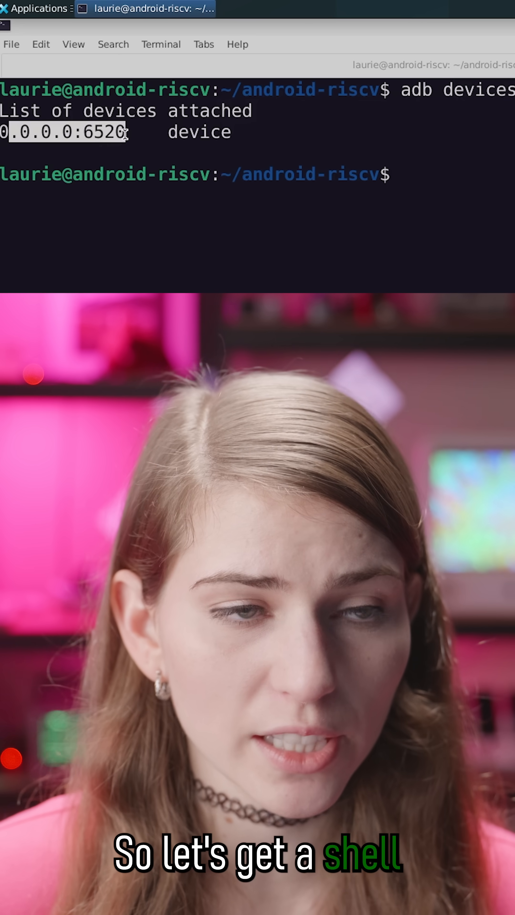
# Enter 'adb shell', run 'file /bin/reboot', and highlight the '64-bit LSB riscv' result
pyautogui.write('adb shell')
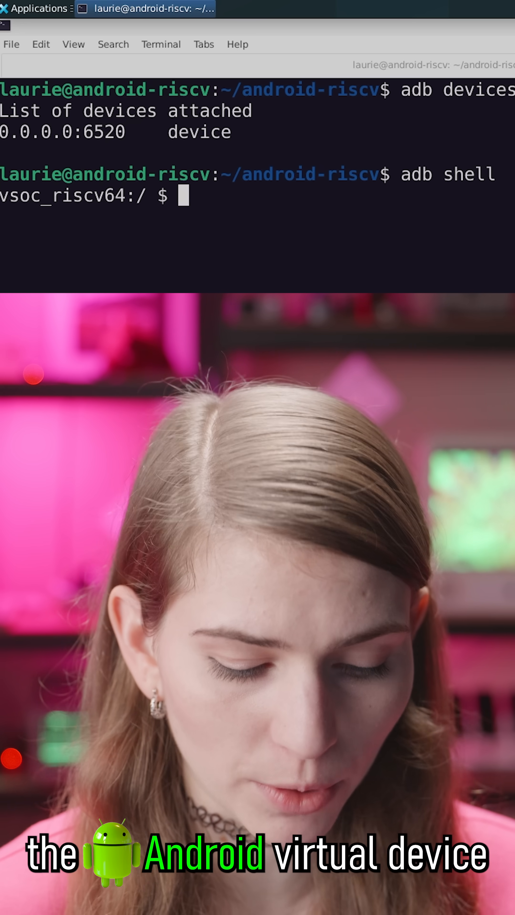
pyautogui.write('file /bin/reboot')
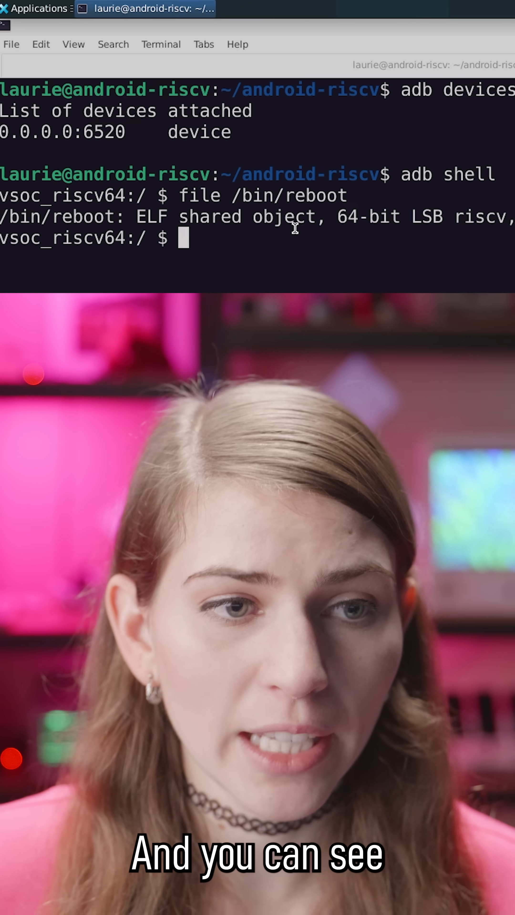
pyautogui.moveTo(329, 216); pyautogui.dragTo(481, 216)
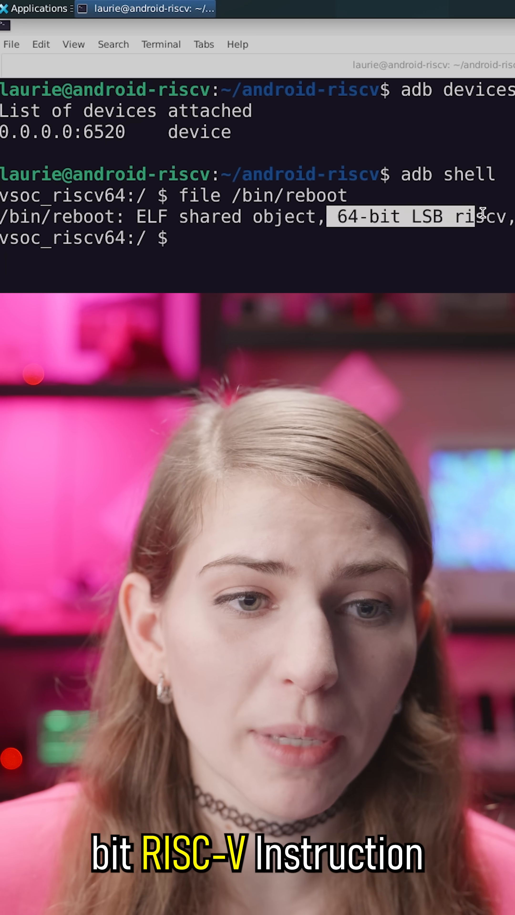